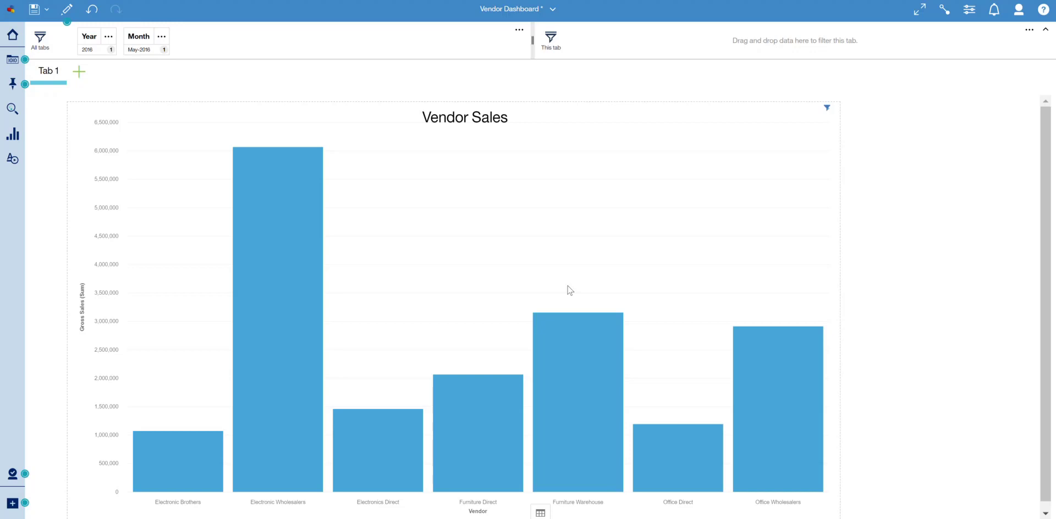
pyautogui.moveTo(972, 22)
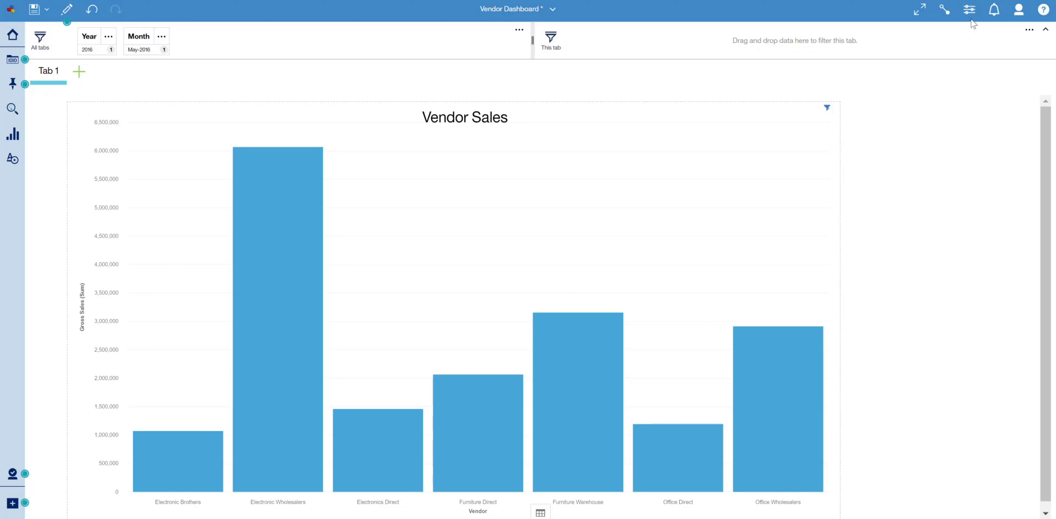
pyautogui.moveTo(110, 171)
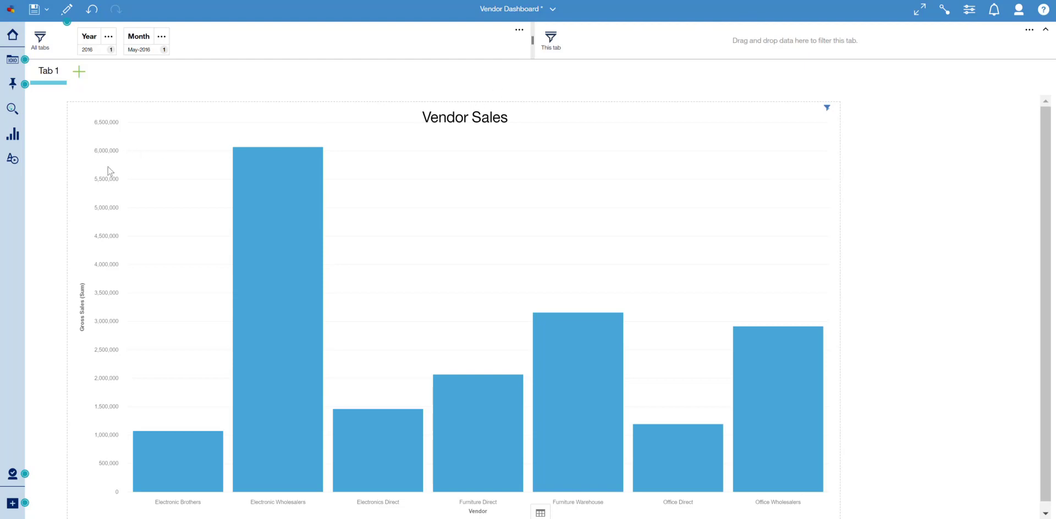
pyautogui.moveTo(186, 130)
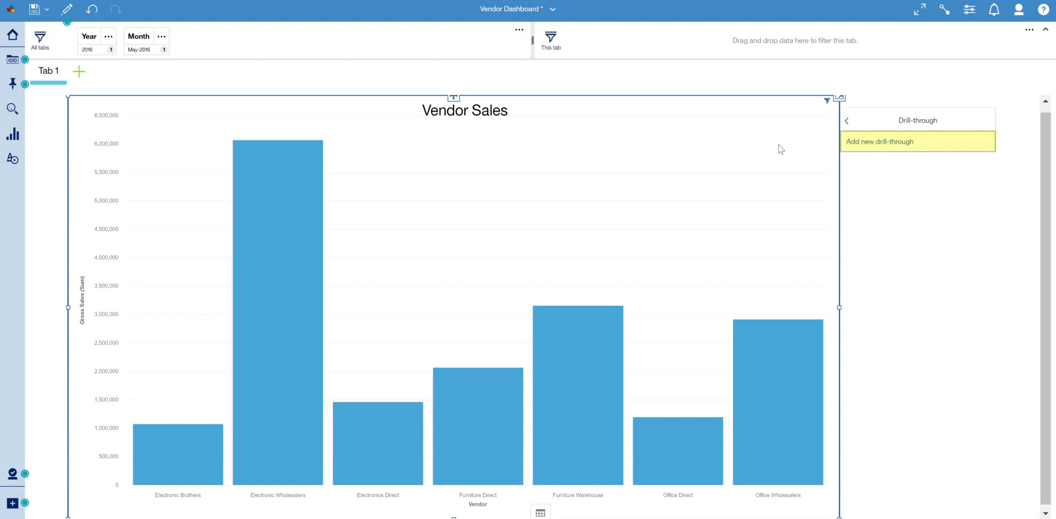
pyautogui.moveTo(943, 141)
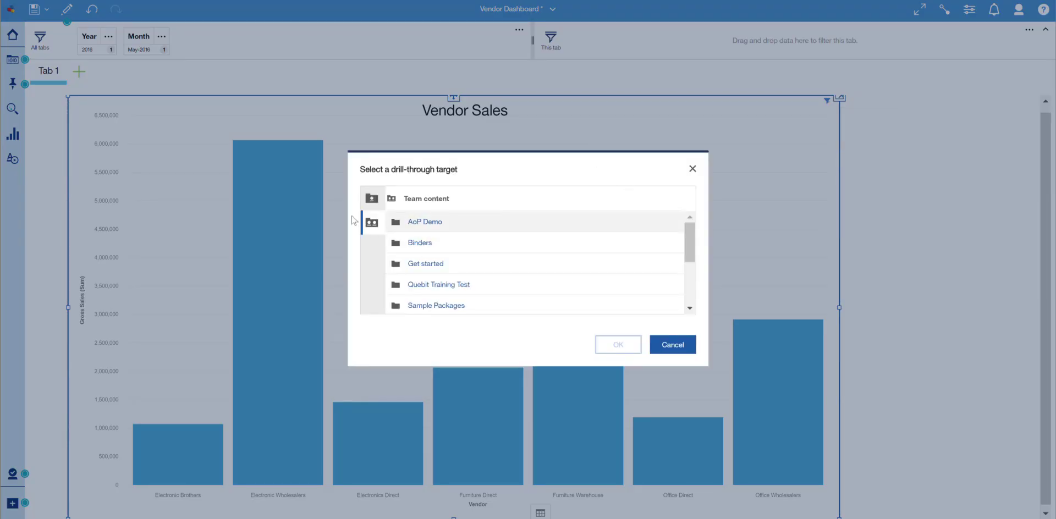
# Set Vendor Drill-Through Report from My content as the chart's drill-through target.
pyautogui.click(371, 198)
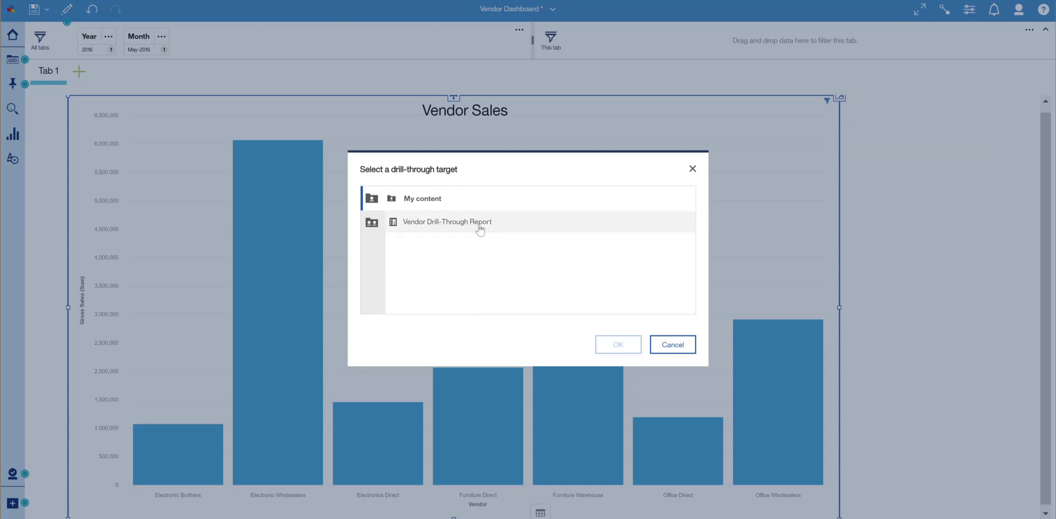
pyautogui.click(447, 222)
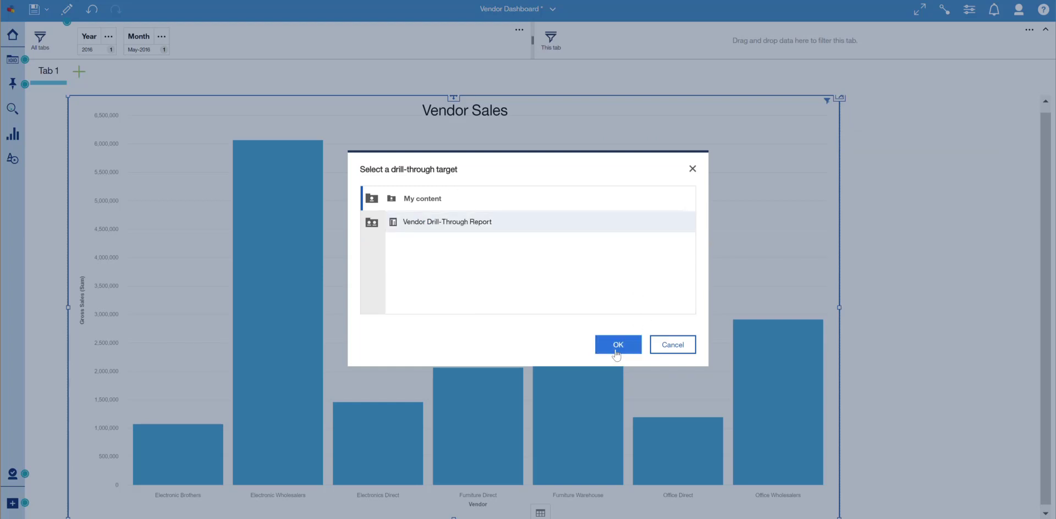
pyautogui.click(617, 344)
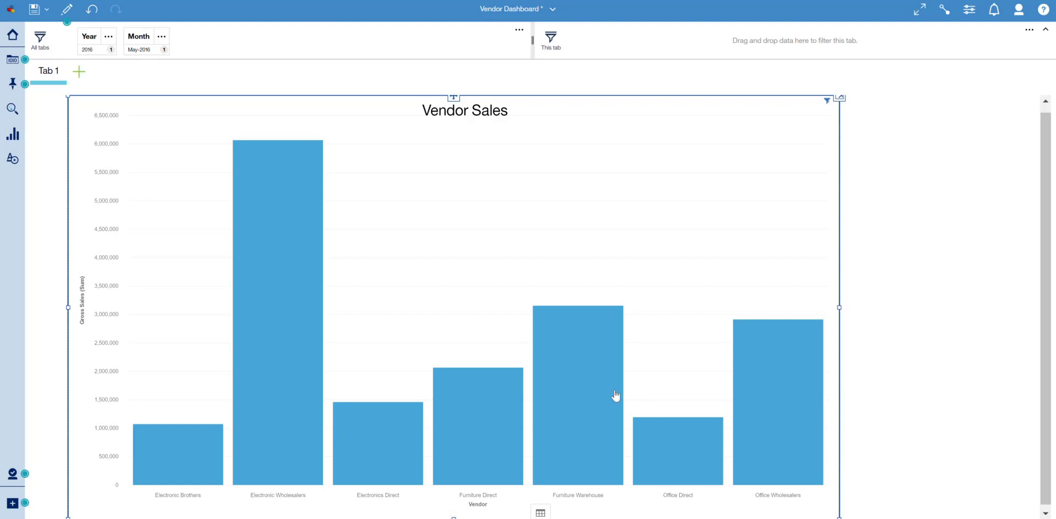
# Drill through from the Electronic Wholesalers bar to its sales-by-brand detail report.
pyautogui.click(278, 270)
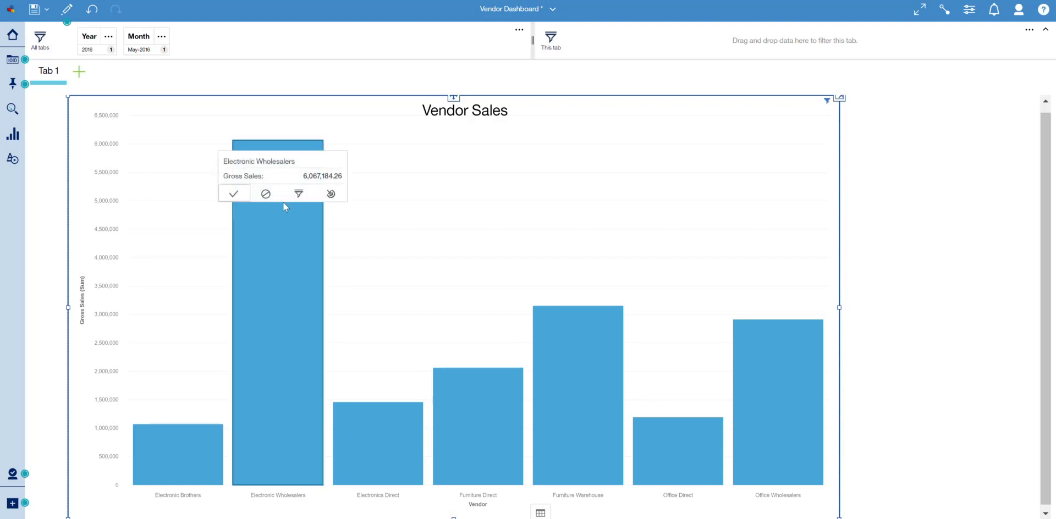
pyautogui.moveTo(330, 195)
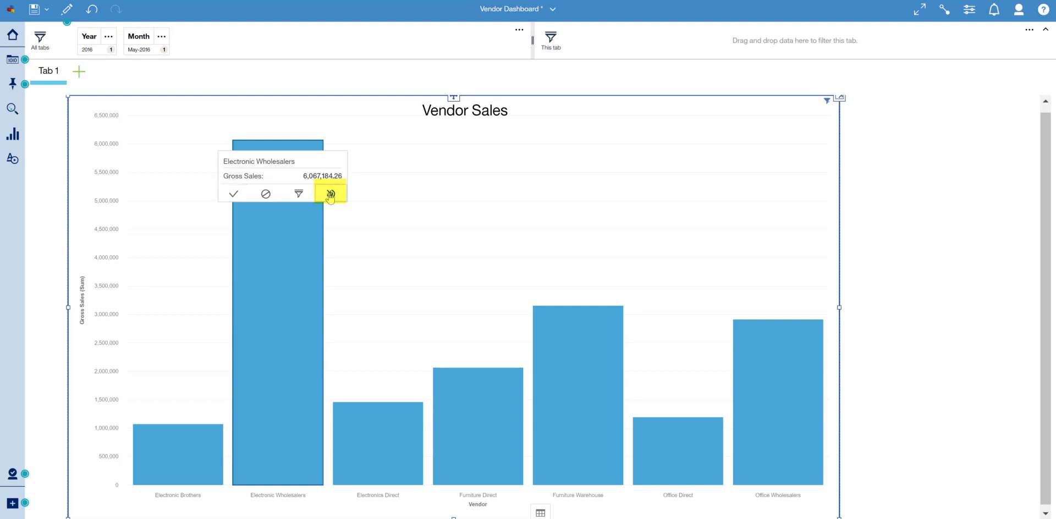
pyautogui.click(330, 194)
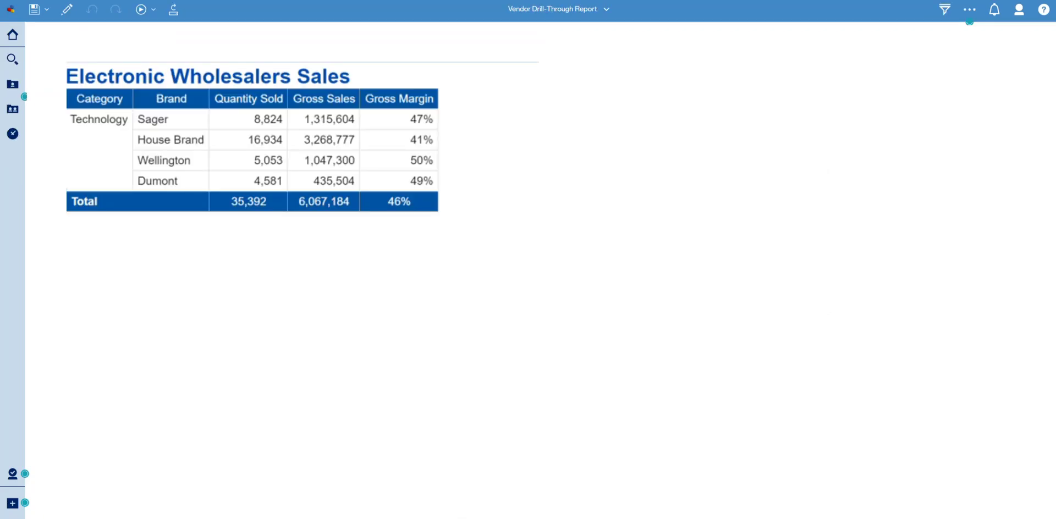
pyautogui.click(171, 120)
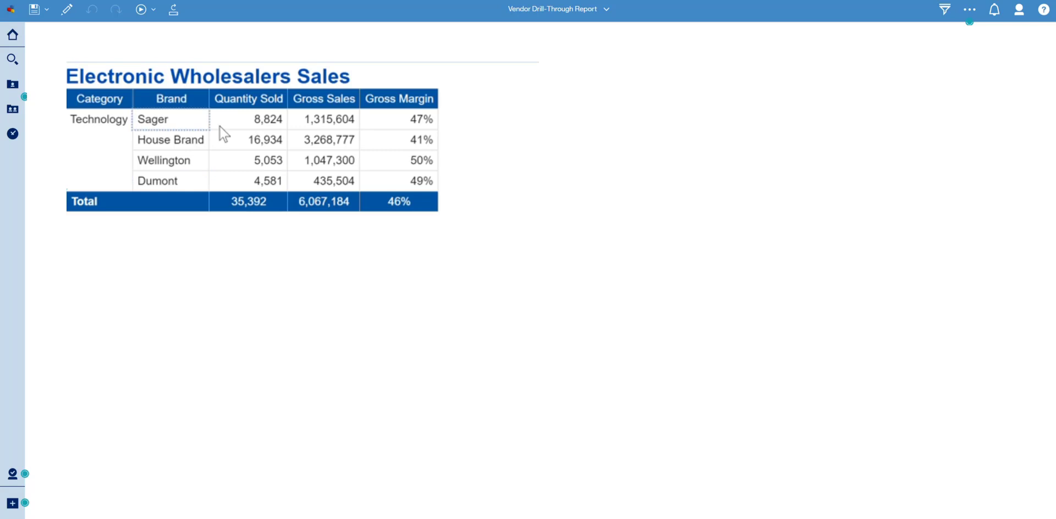
pyautogui.moveTo(154, 166)
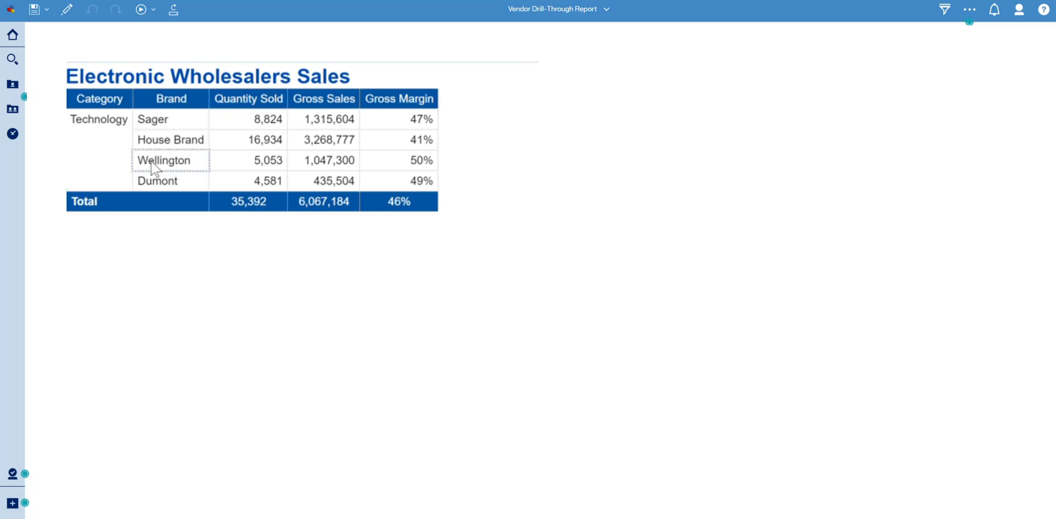